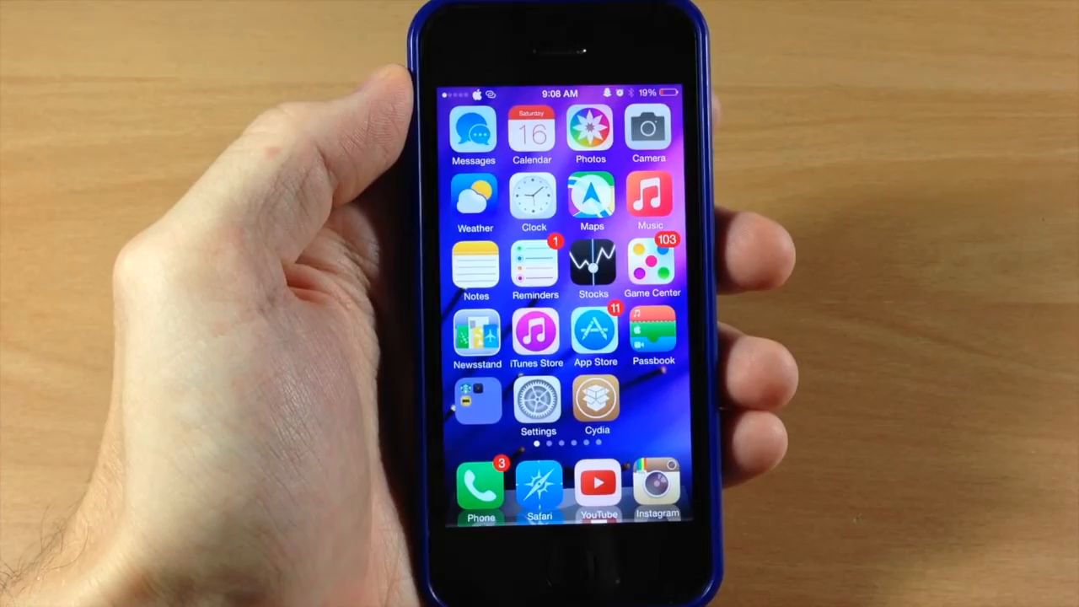
Open the 'hello' note in Notes and show its share sheet with Twitter and Facebook.
click(476, 265)
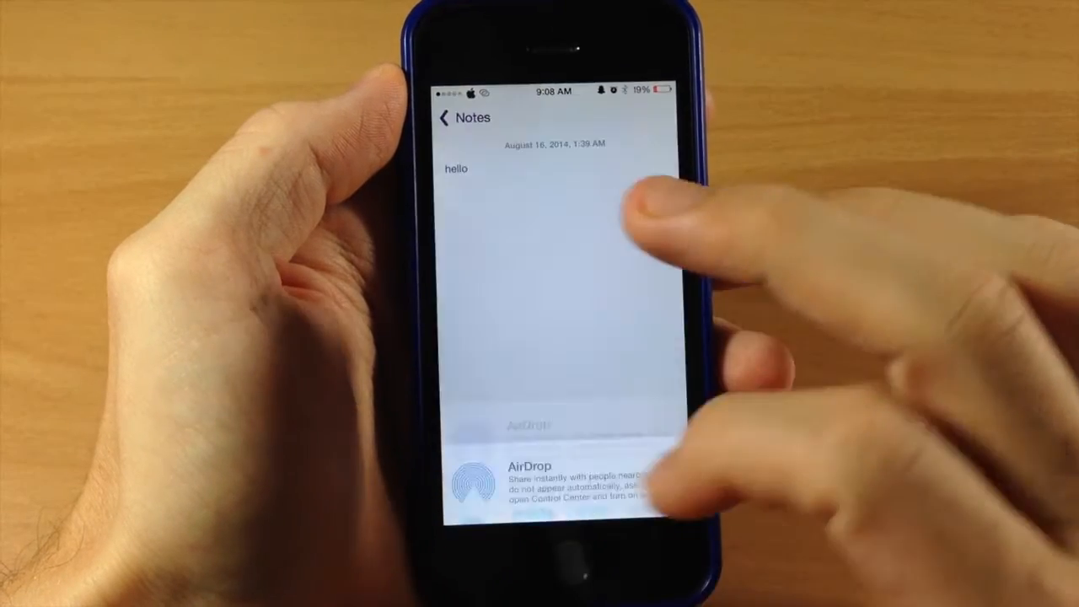
click(532, 473)
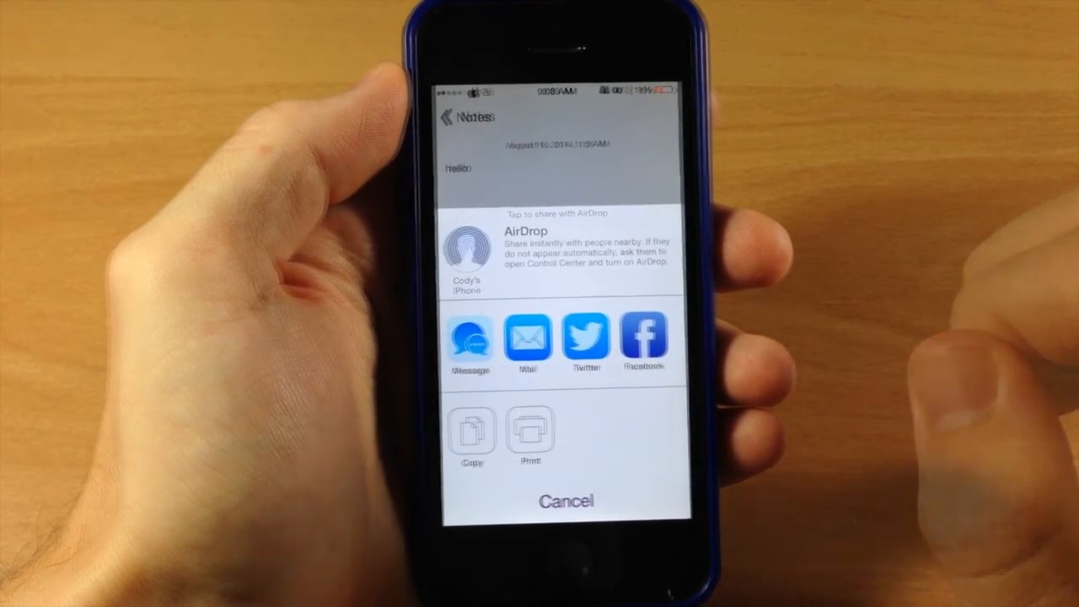
Load the 'hello' note into a Twitter compose sheet, then cancel the draft.
click(585, 342)
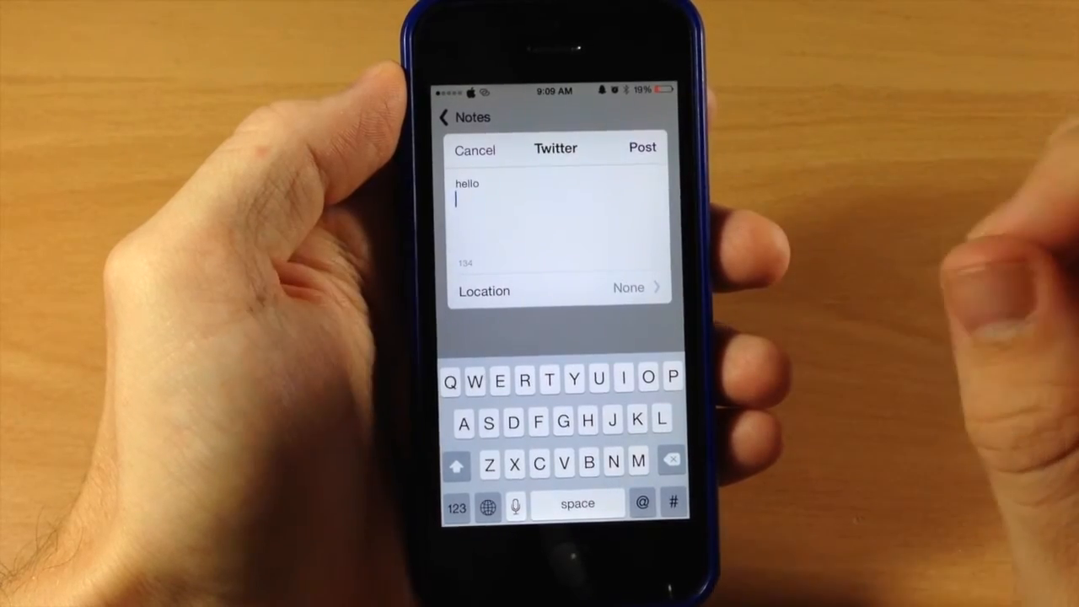
click(474, 150)
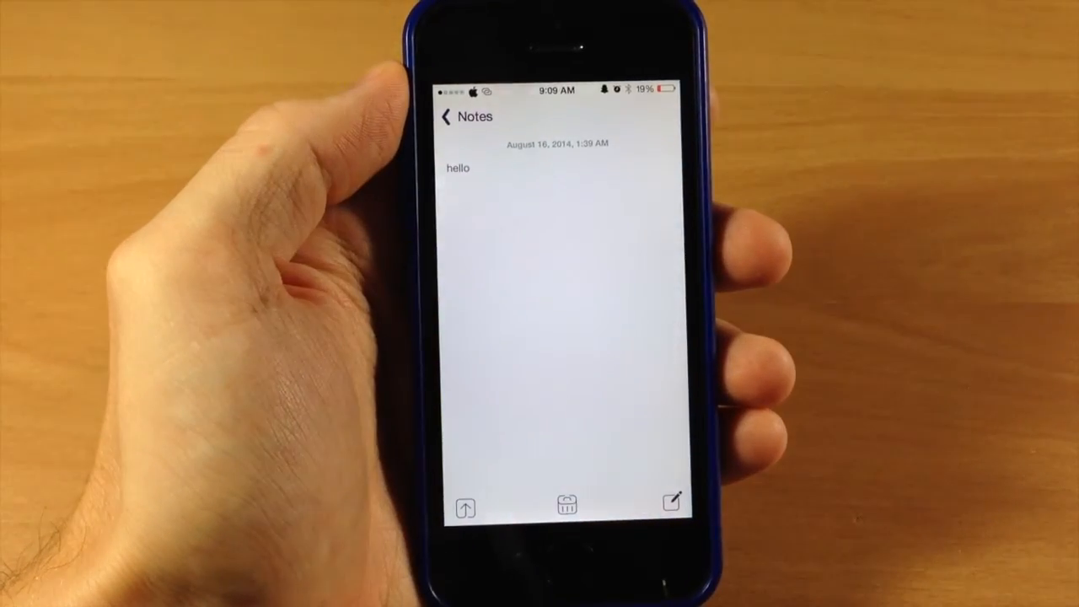